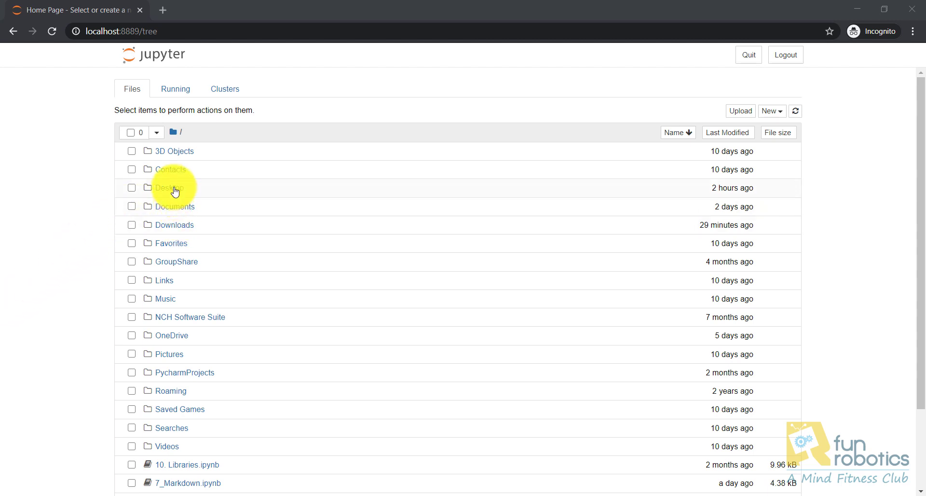
Open Lesson 1.ipynb from the Desktop's Jupyter Notebook folder in the file tree.
left_click(170, 187)
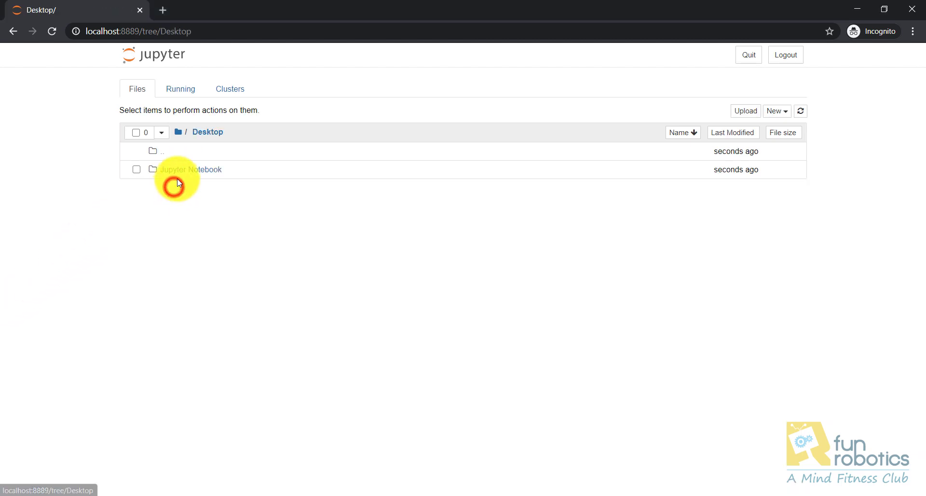
left_click(191, 169)
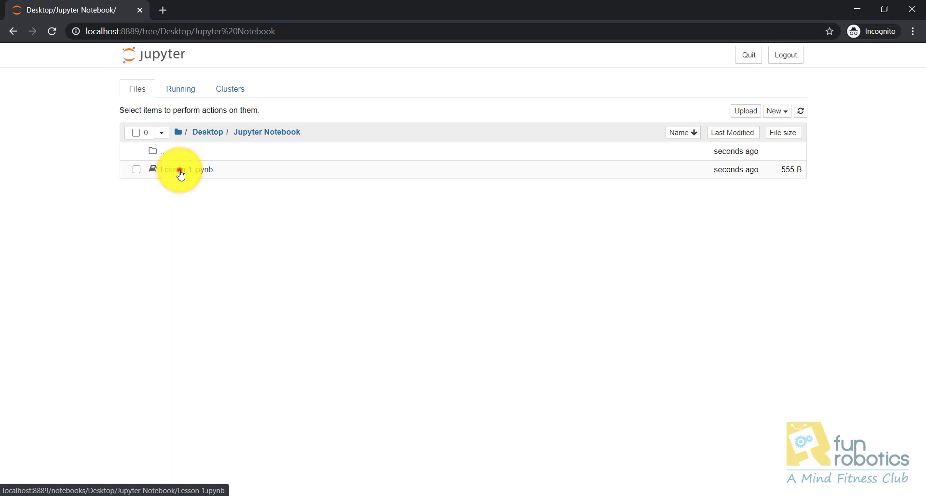
left_click(180, 169)
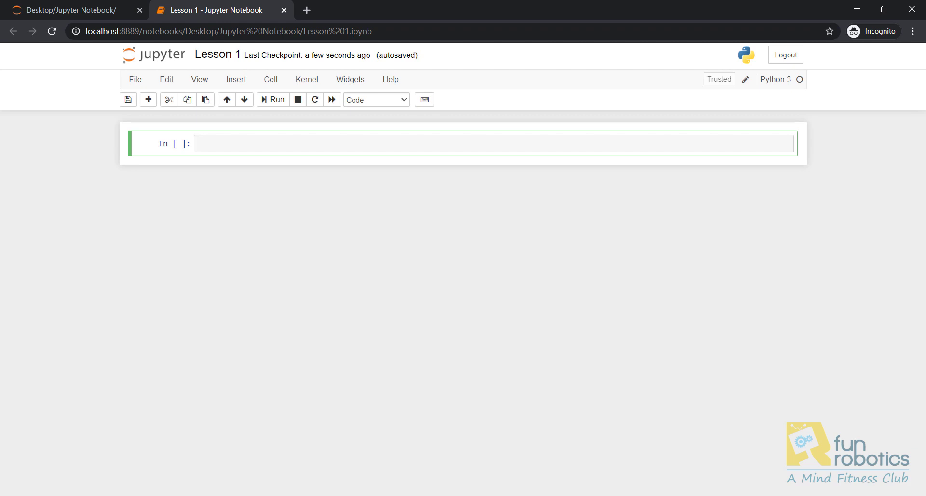
mouse_move(254, 240)
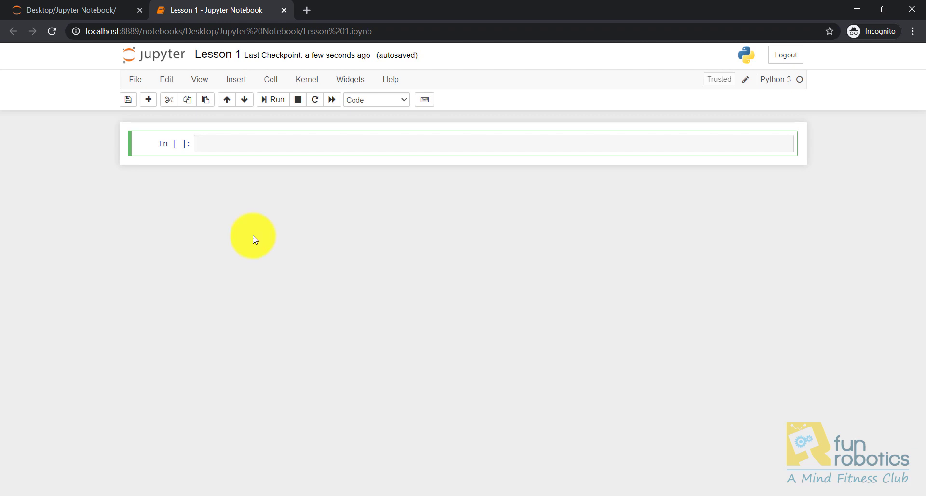
Run a first cell containing print ('Jupyter Notebook') so it outputs Jupyter Notebook.
type("prin")
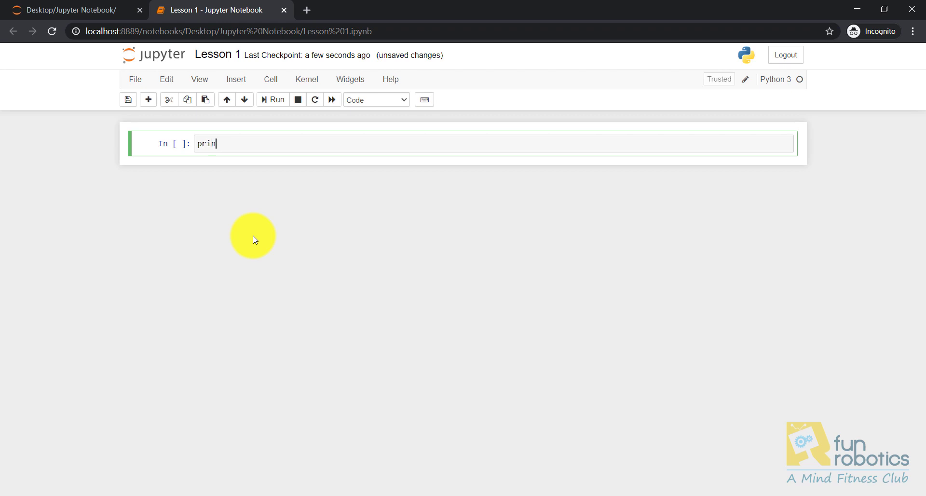
type("t ()")
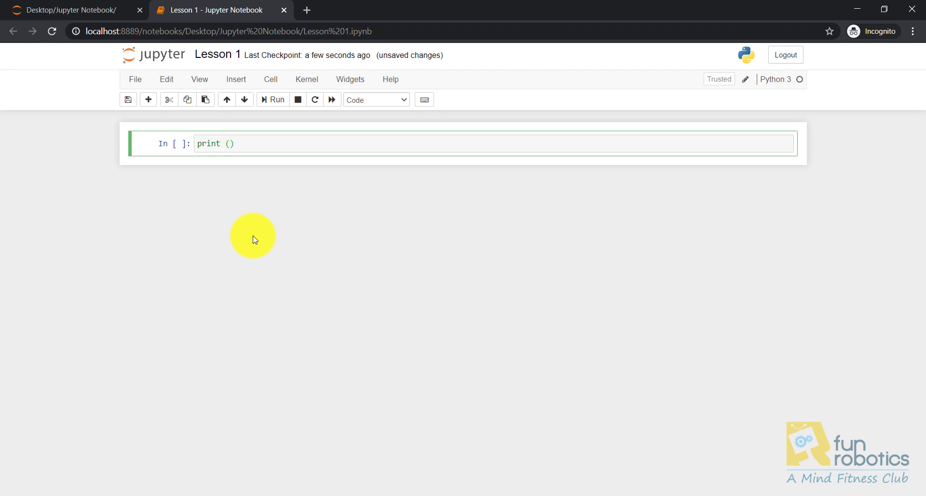
type("'J'")
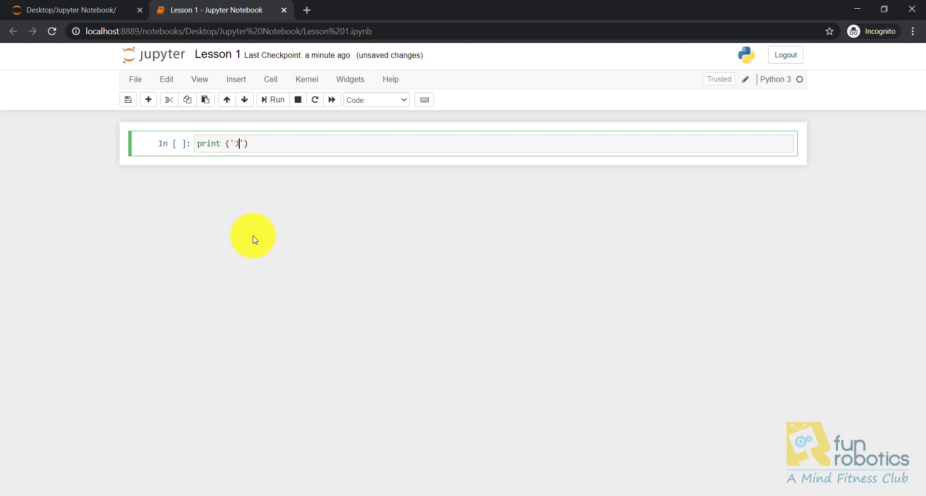
type("upyt")
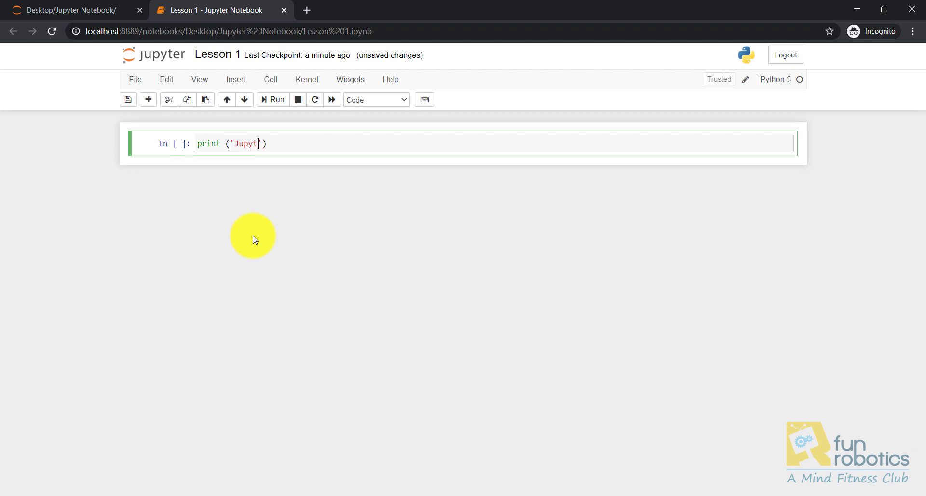
type("er")
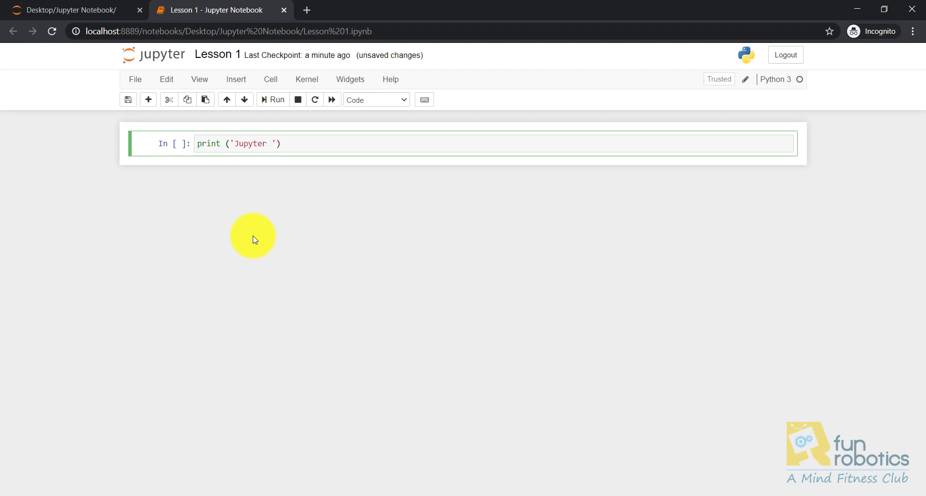
type("Notebo")
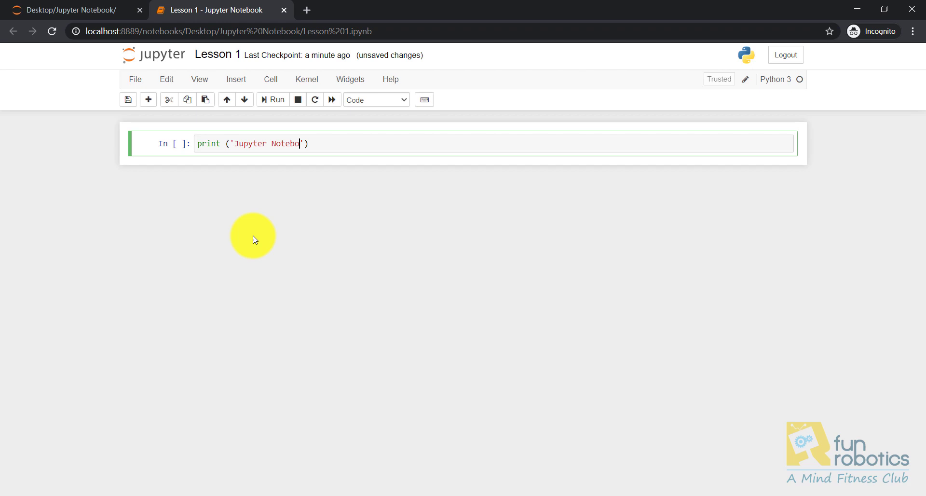
type("ok")
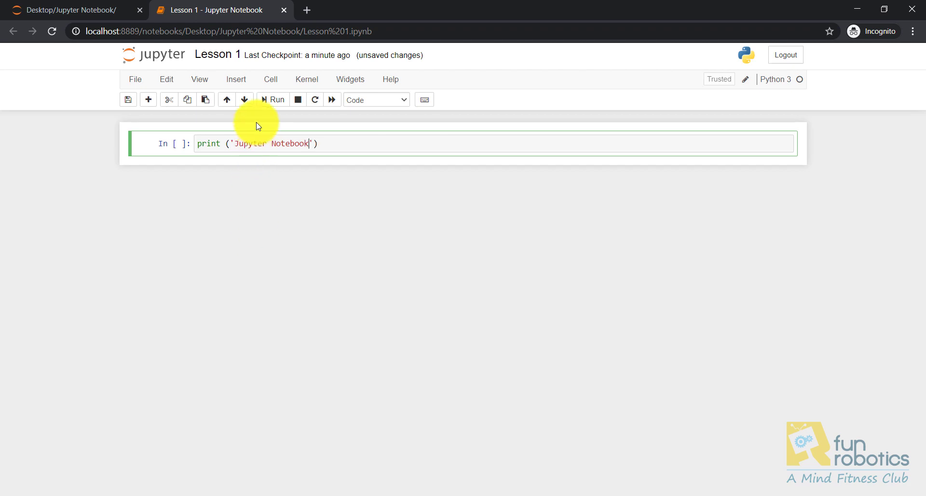
left_click(272, 99)
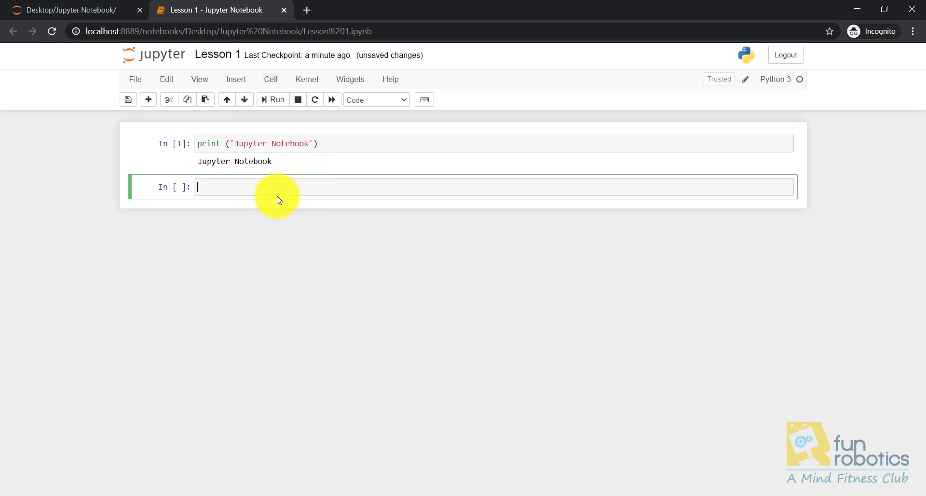
Run a second cell containing print ('My Name is Baraa') with Shift+Enter.
type("print (")
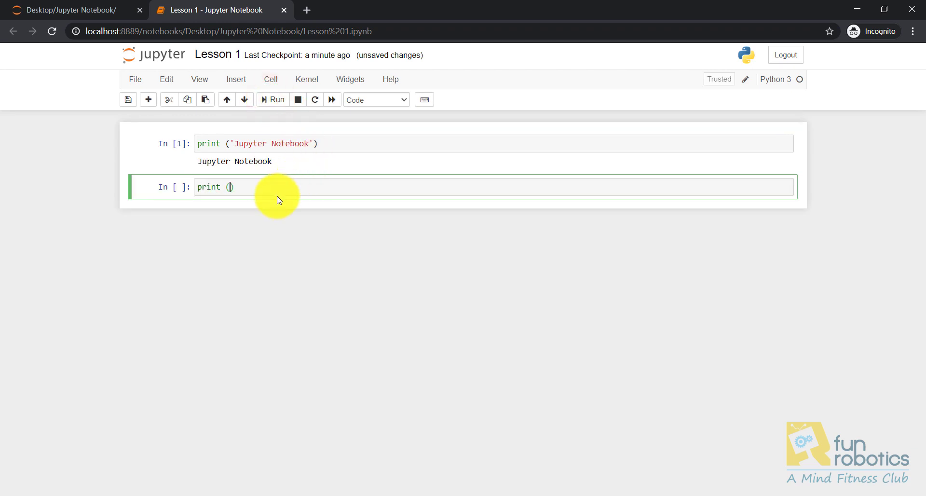
type("'My Name is Baraa'")
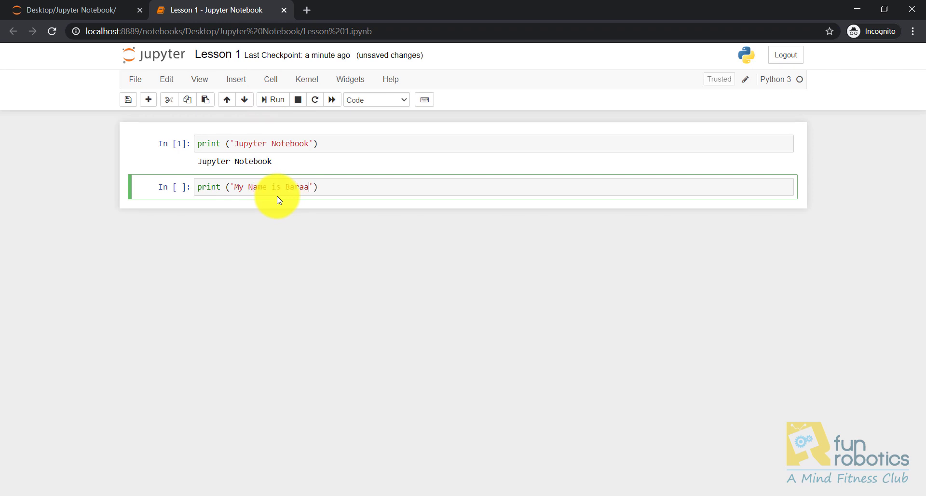
key("shift+enter")
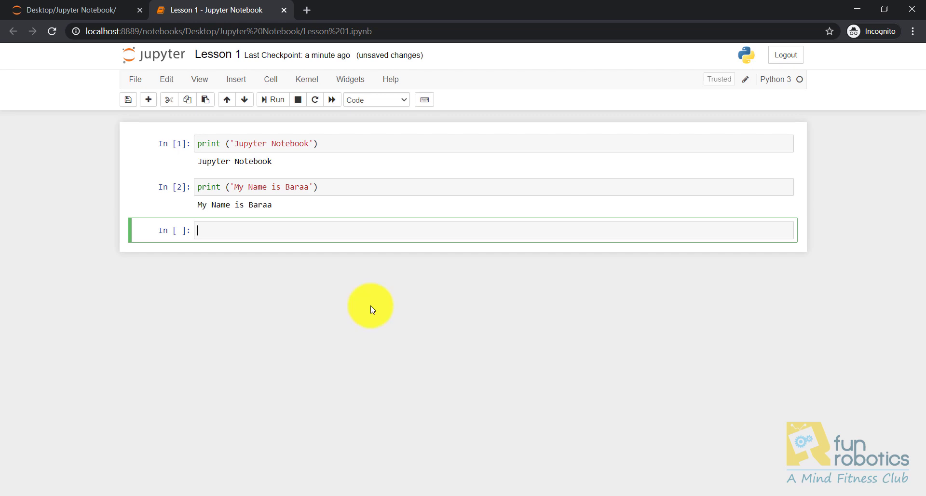
Enter '# This is a single line comment' into the third cell without running it.
type("#")
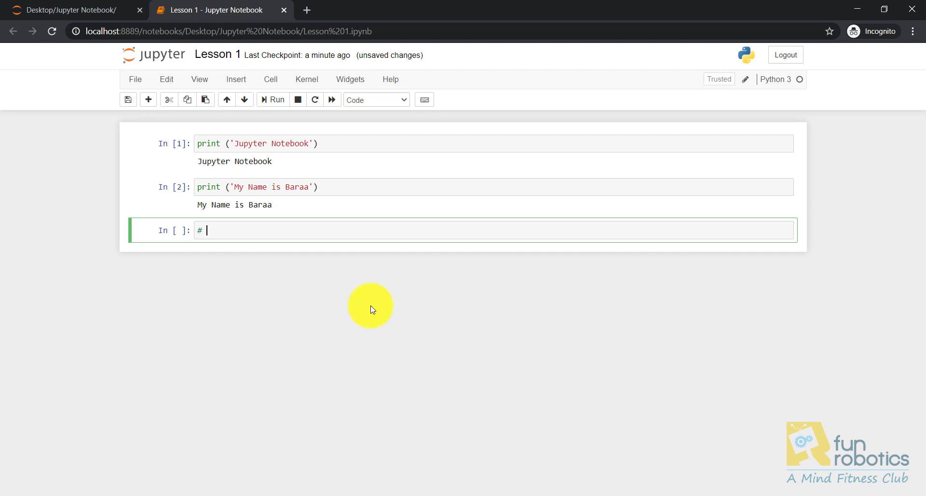
type("This is")
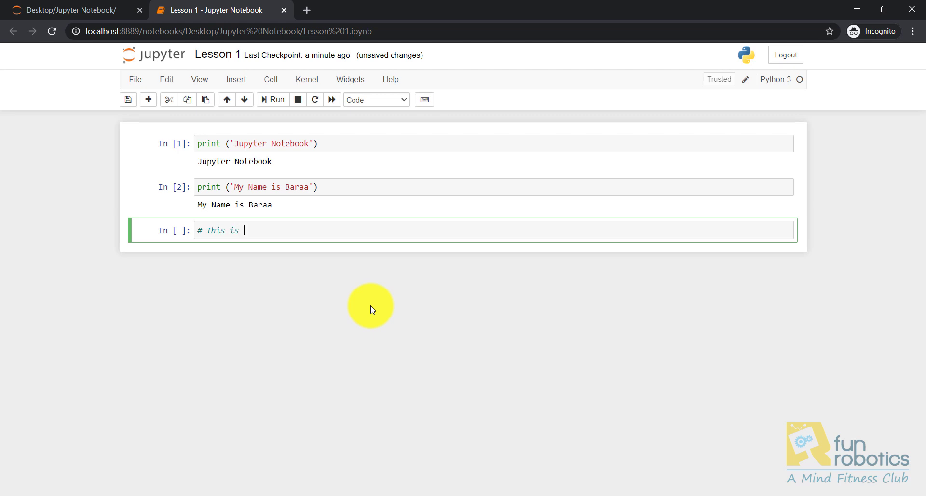
type("a sing")
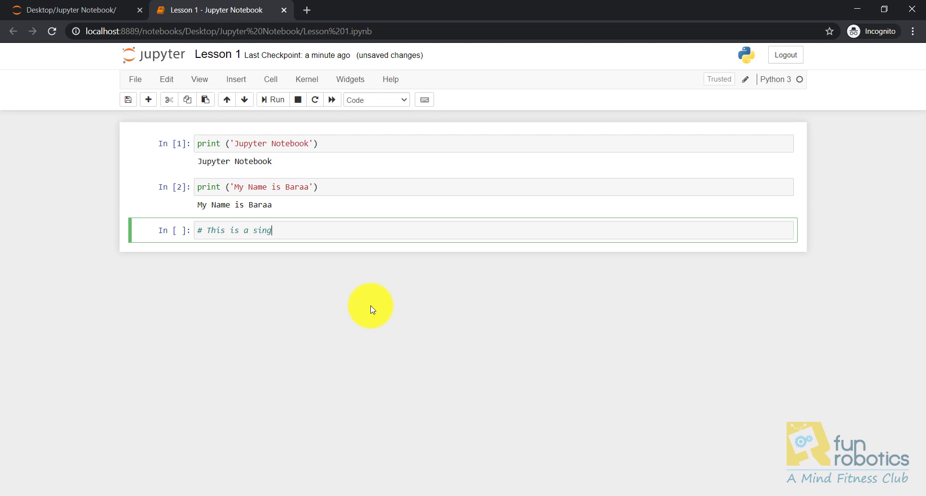
type("le line co")
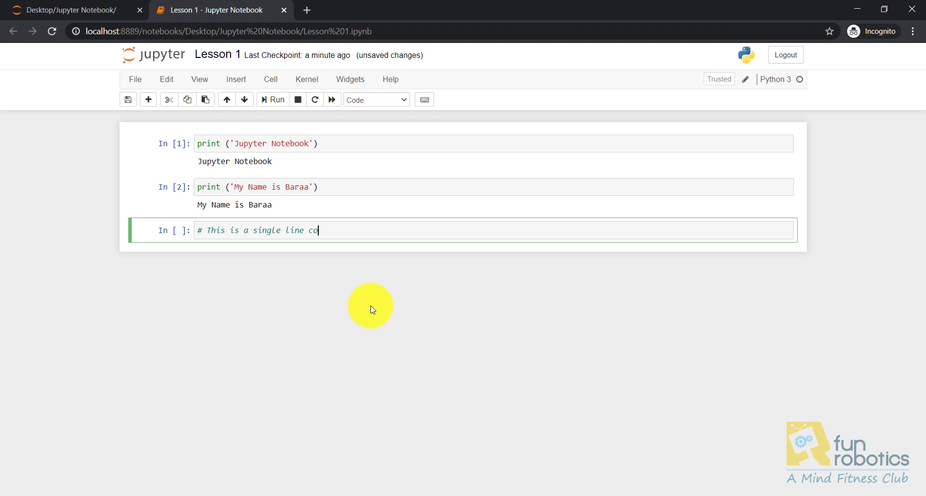
type("mment")
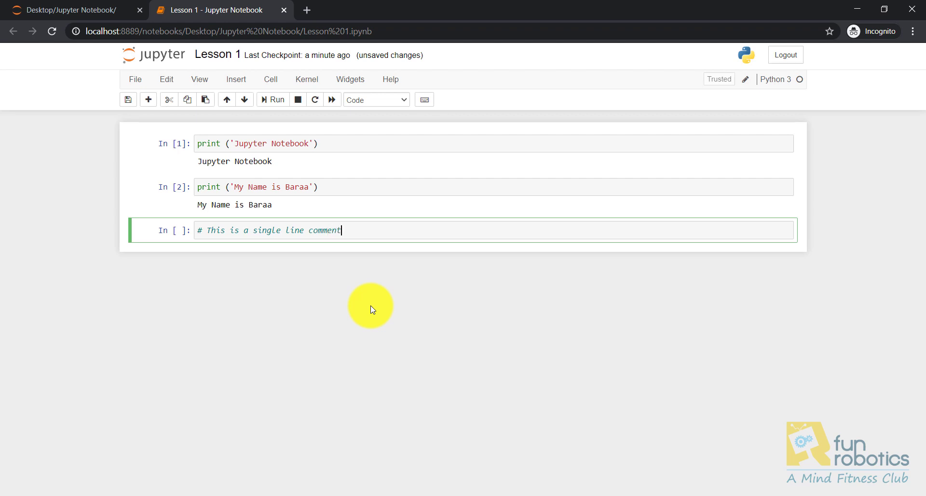